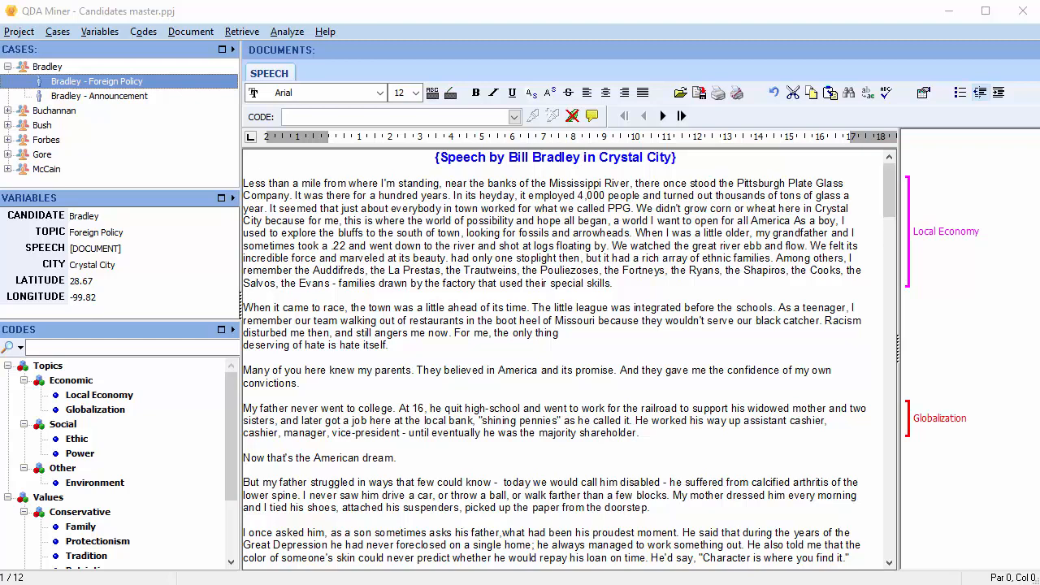
pyautogui.moveTo(114, 149)
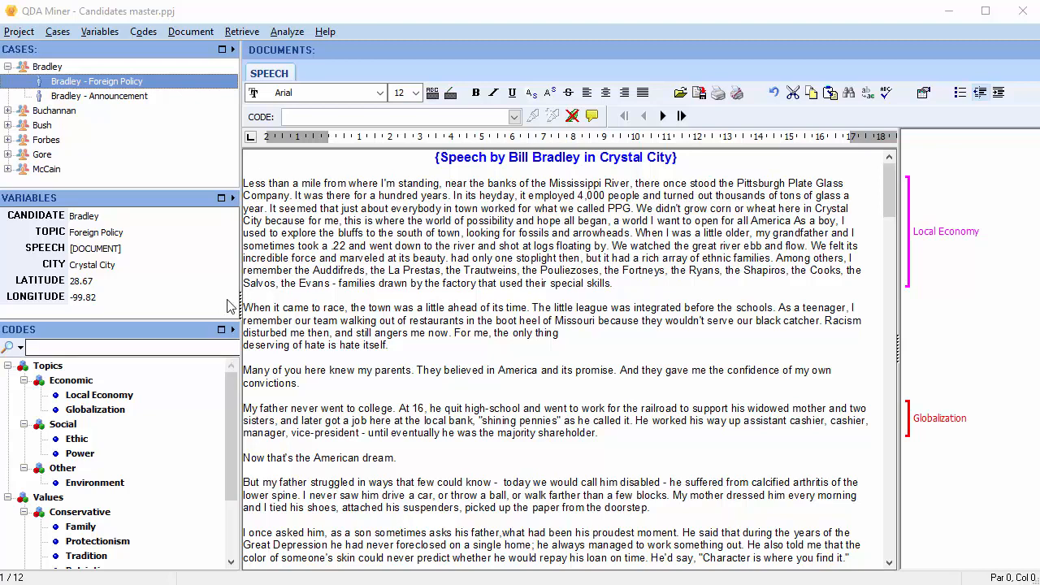
pyautogui.moveTo(172, 162)
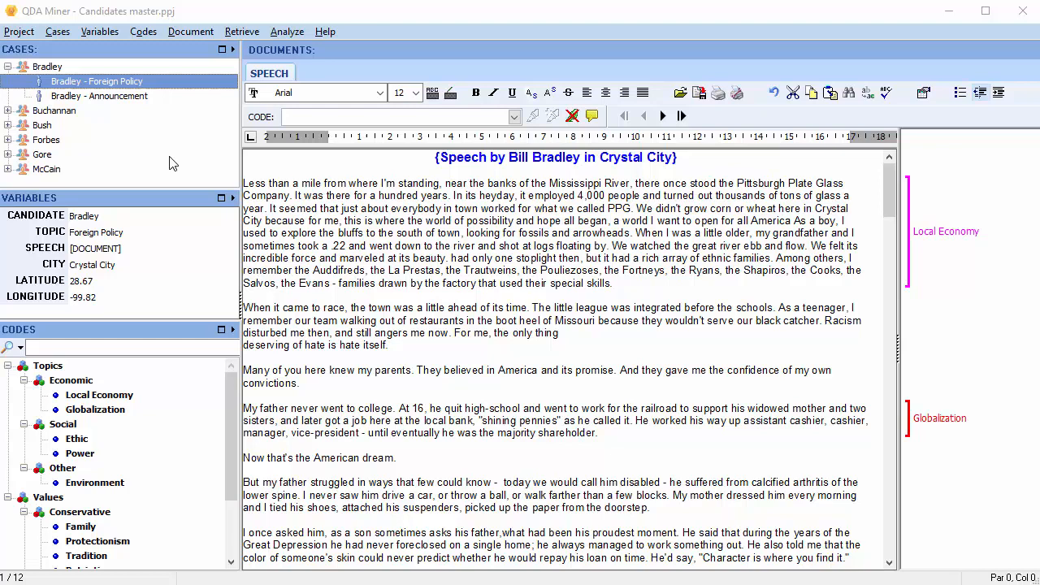
pyautogui.moveTo(211, 246)
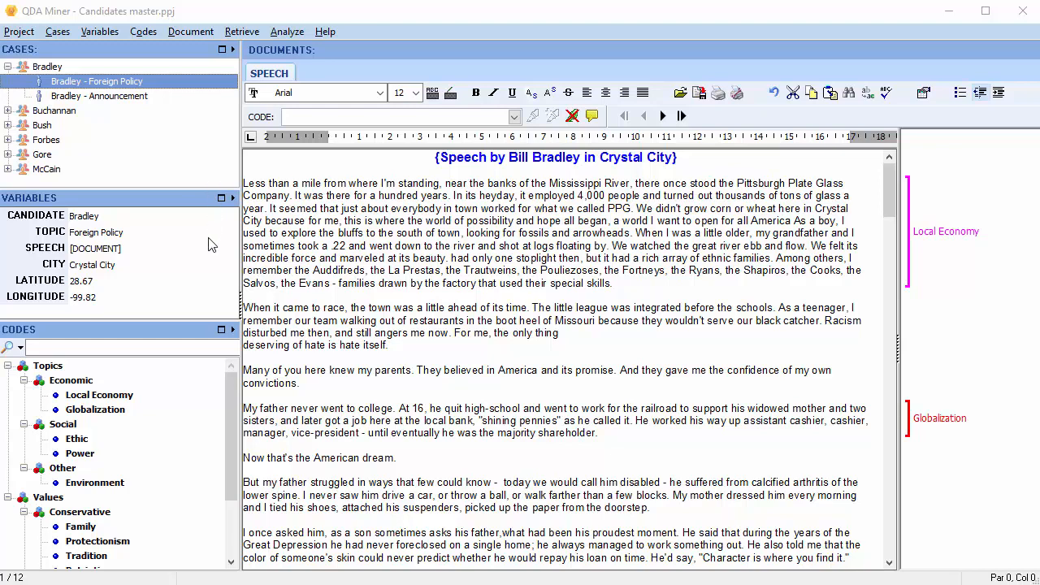
pyautogui.moveTo(179, 263)
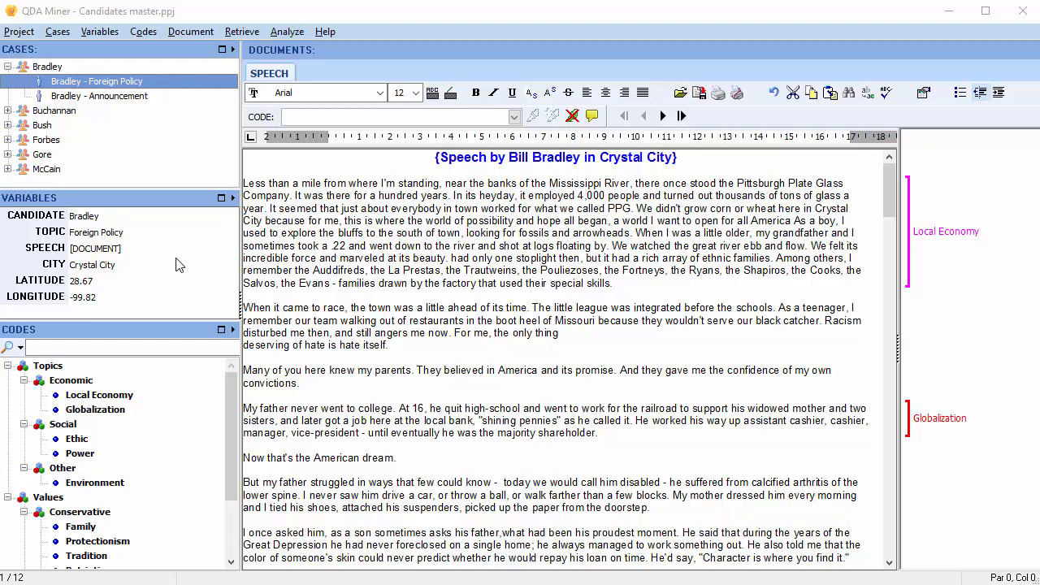
pyautogui.moveTo(262, 150)
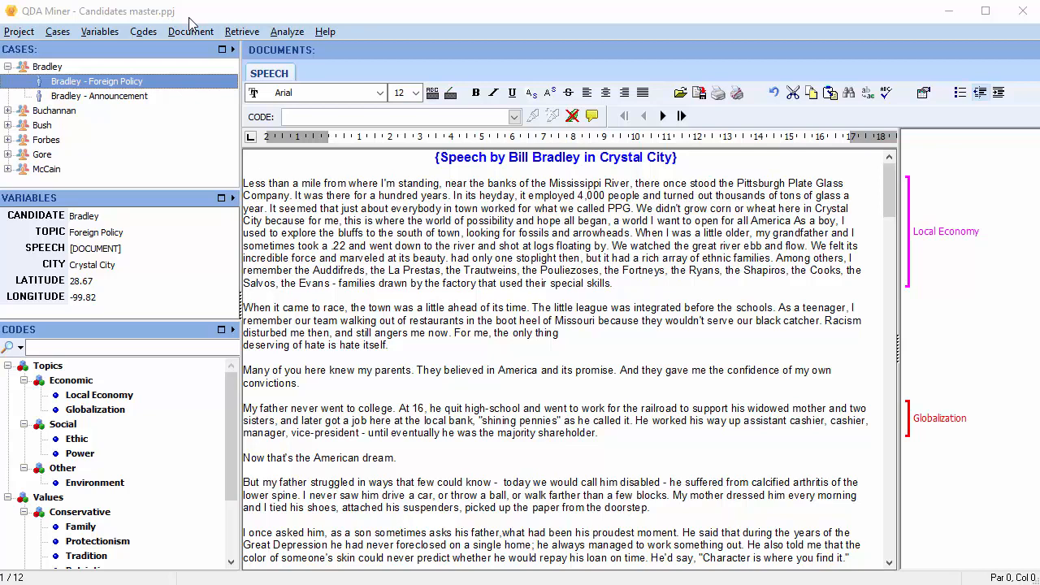
pyautogui.moveTo(52, 55)
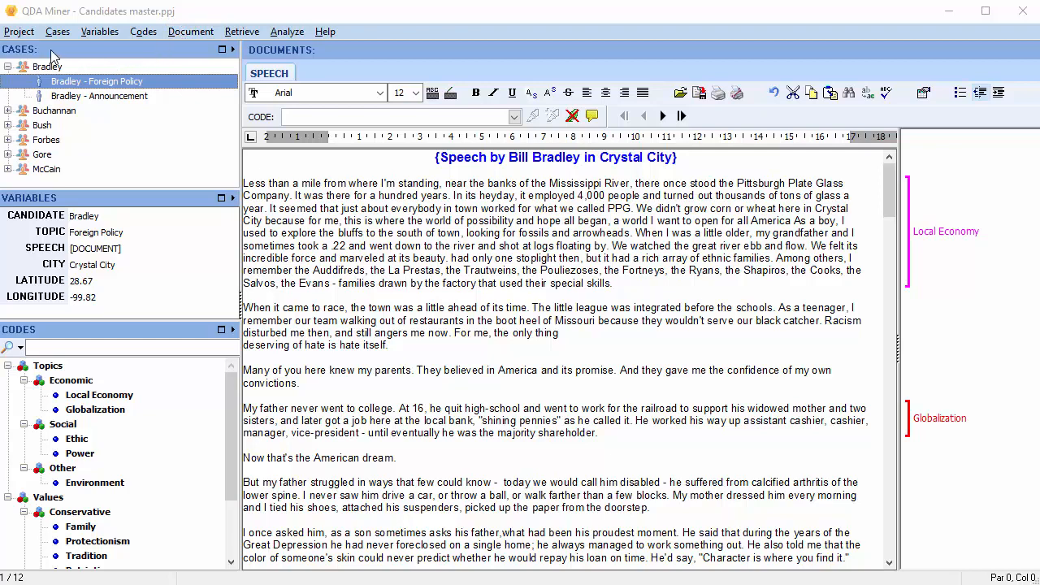
# Start Project > Teamwork > Merge Projects with the Candidates Amanda.ppj file.
pyautogui.click(20, 30)
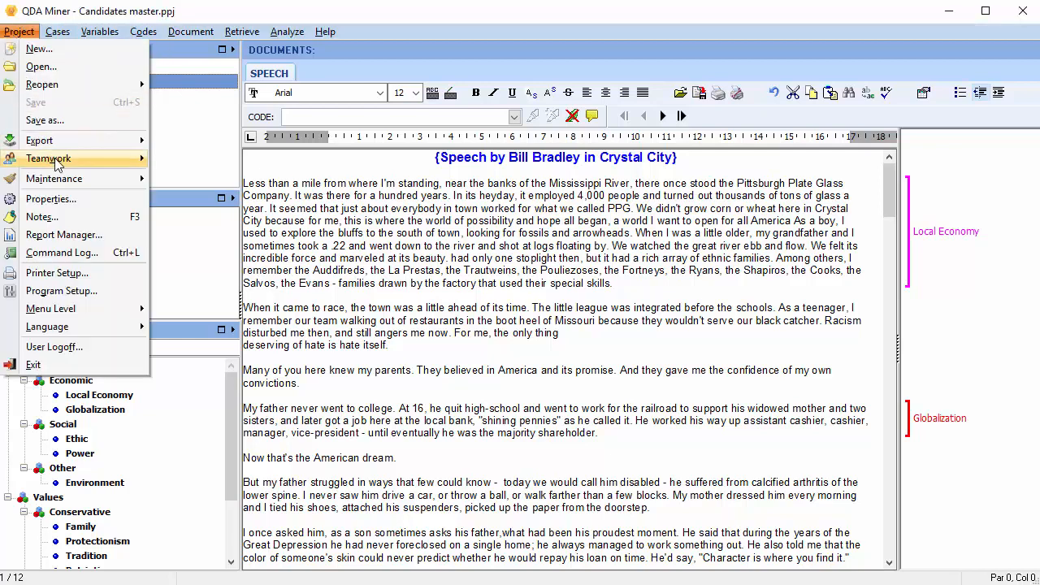
pyautogui.click(42, 65)
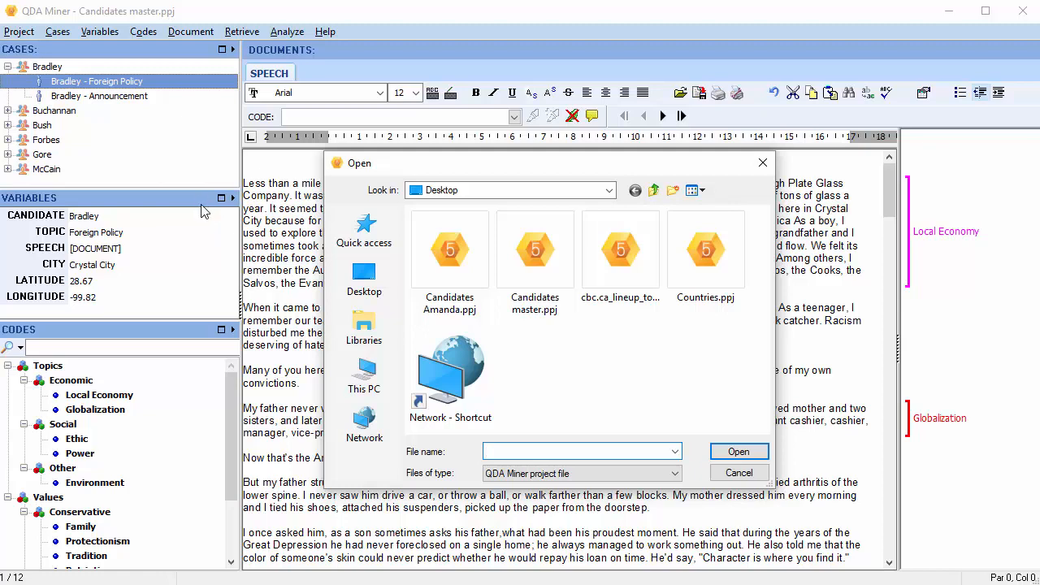
pyautogui.click(448, 250)
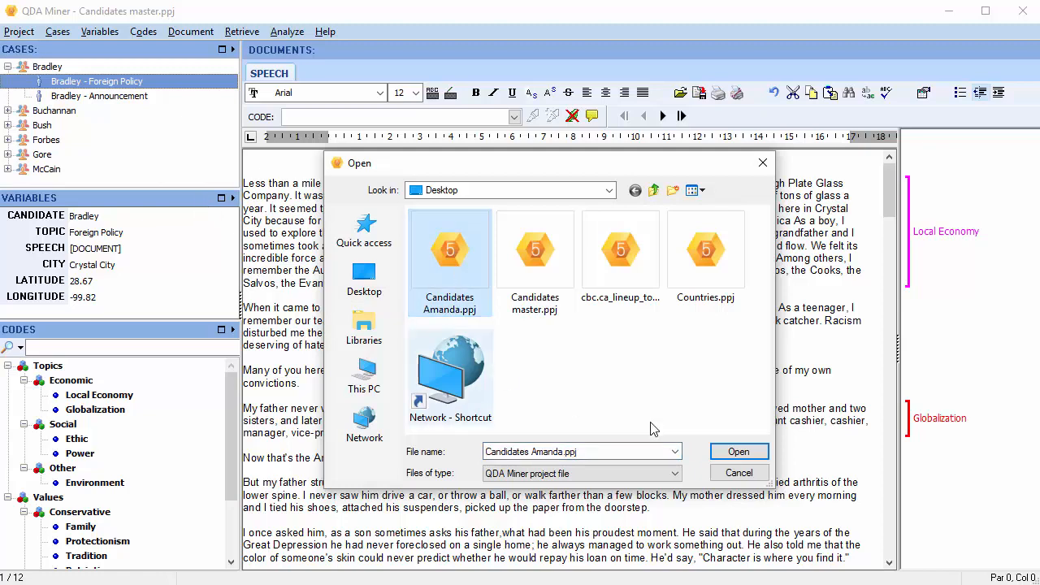
pyautogui.click(738, 452)
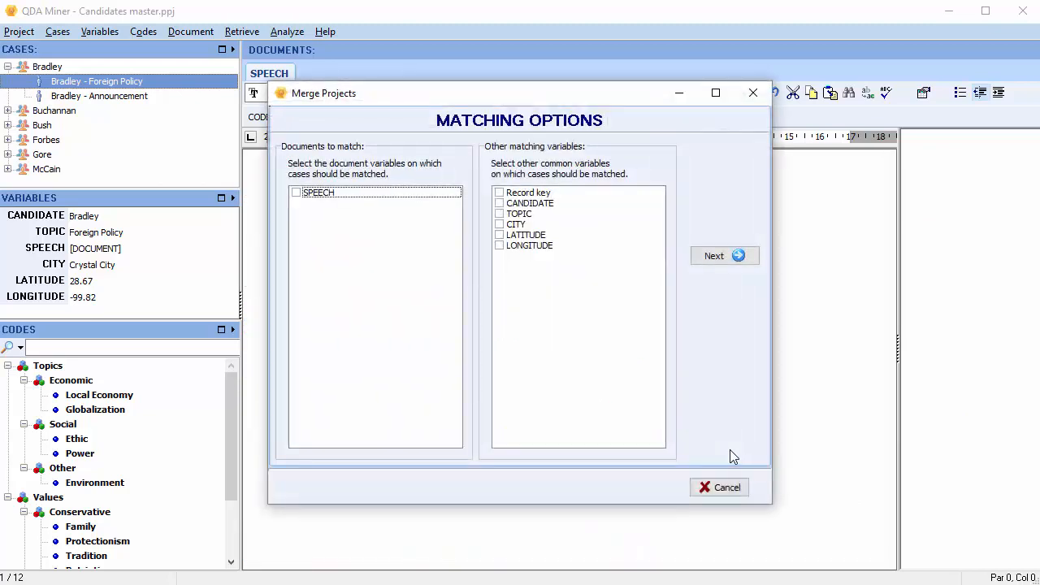
pyautogui.moveTo(728, 452)
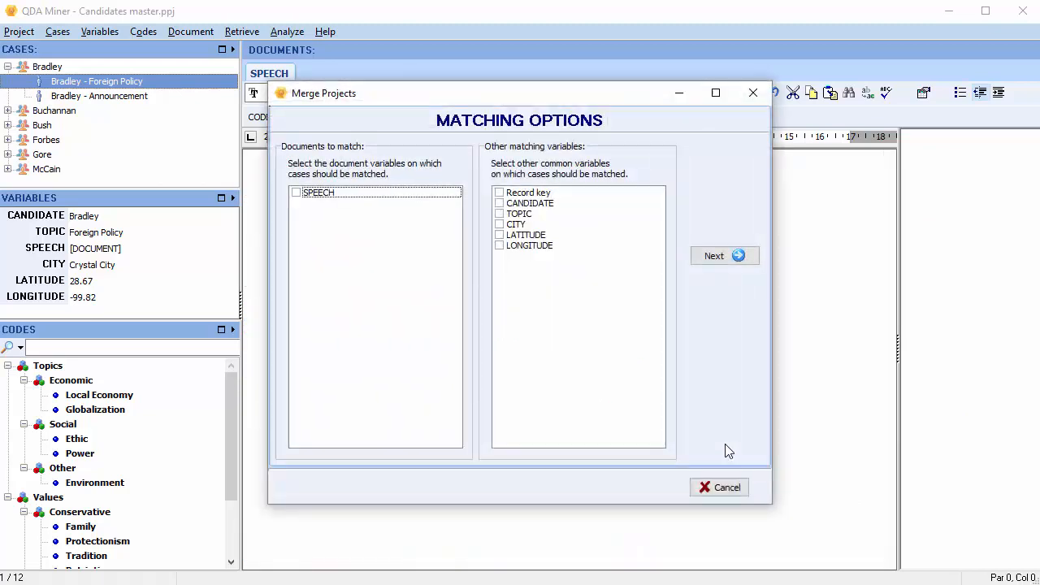
# Match cases on the SPEECH document and the CITY variable, then continue to importing options.
pyautogui.click(296, 192)
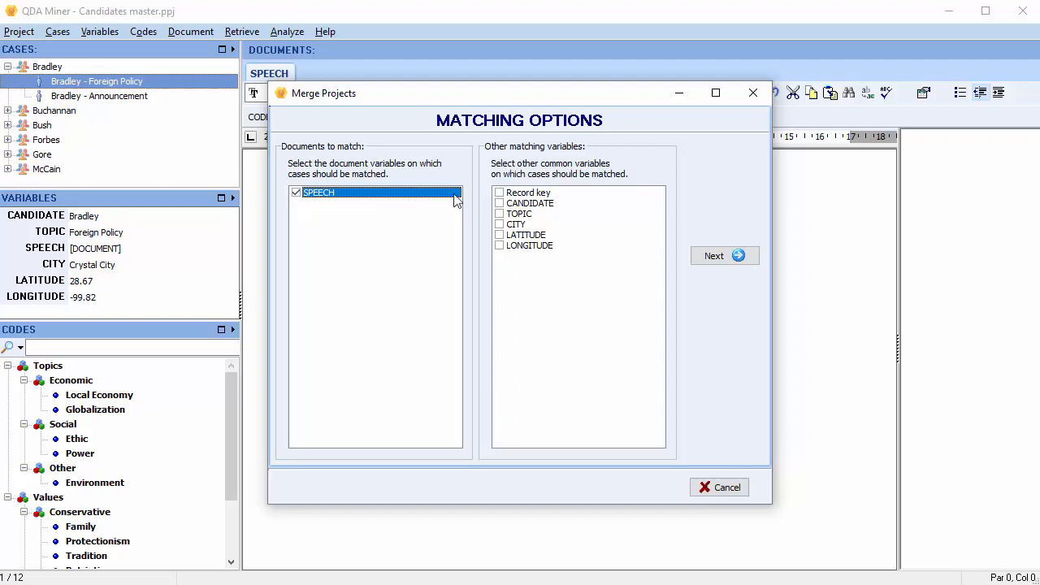
pyautogui.click(517, 224)
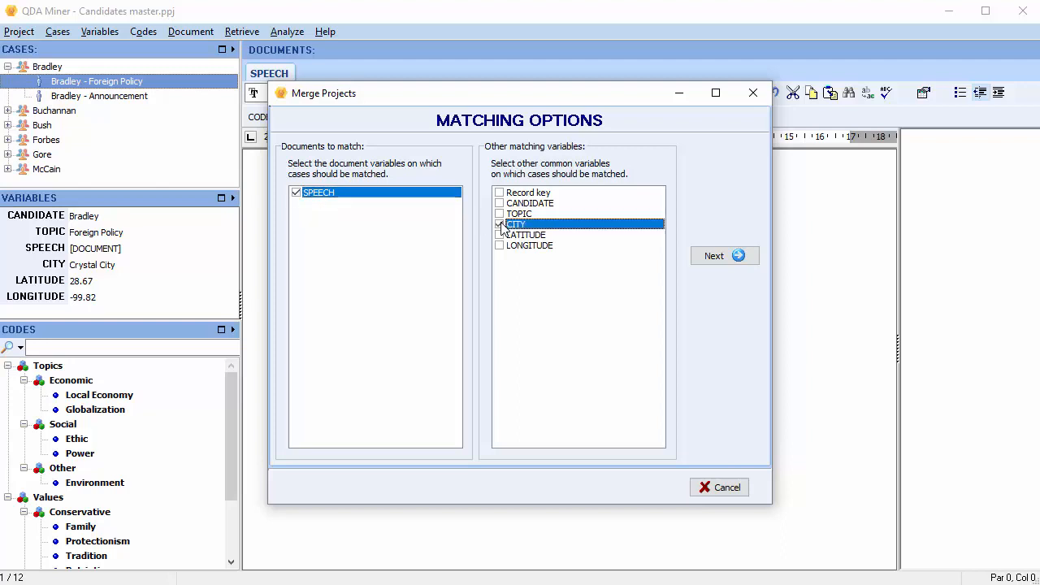
pyautogui.click(715, 255)
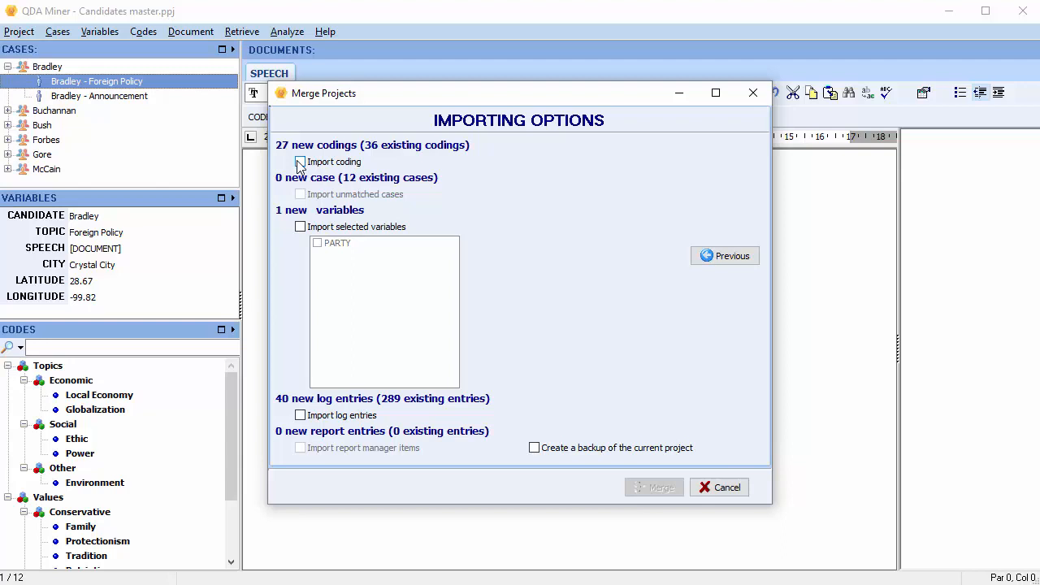
# Include the new codings and the PARTY variable in the merge import.
pyautogui.click(299, 163)
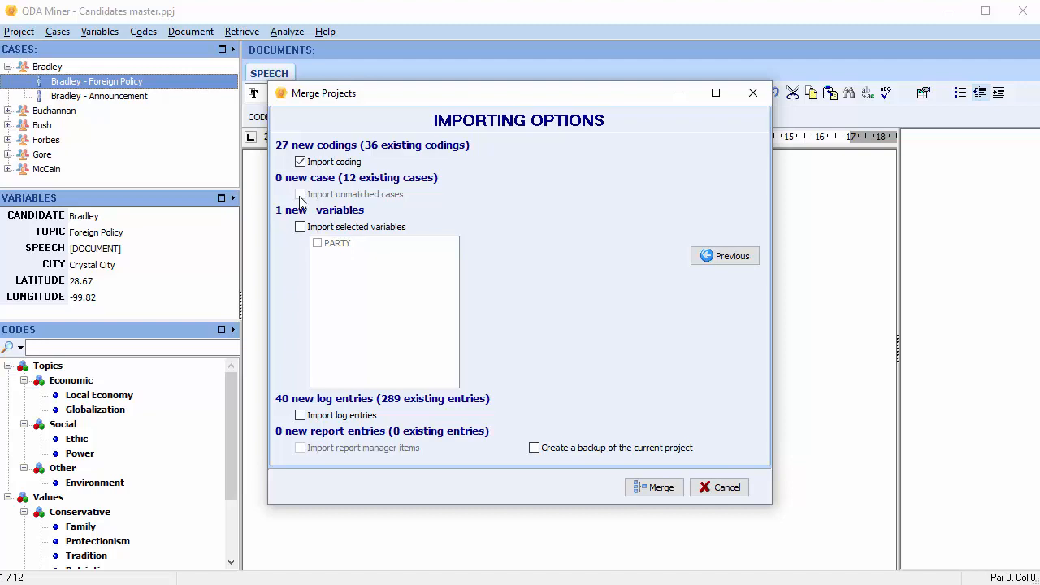
pyautogui.click(300, 228)
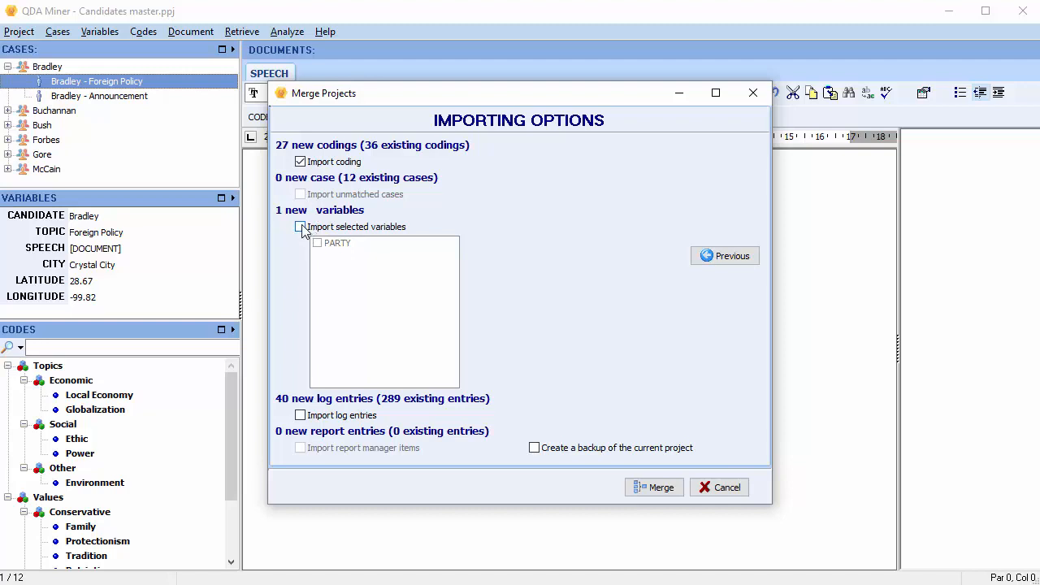
pyautogui.moveTo(299, 230)
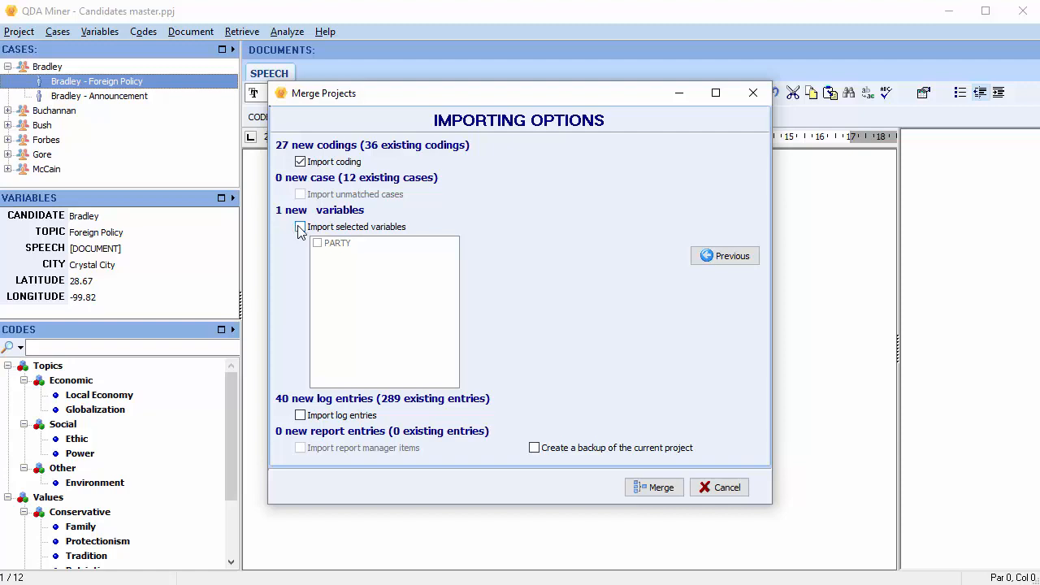
pyautogui.click(299, 228)
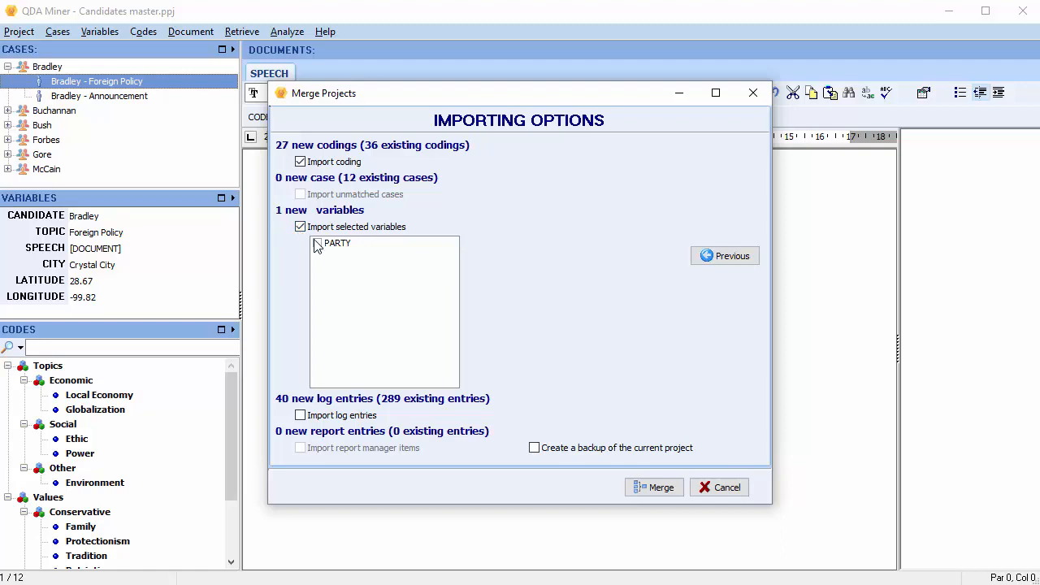
pyautogui.click(338, 244)
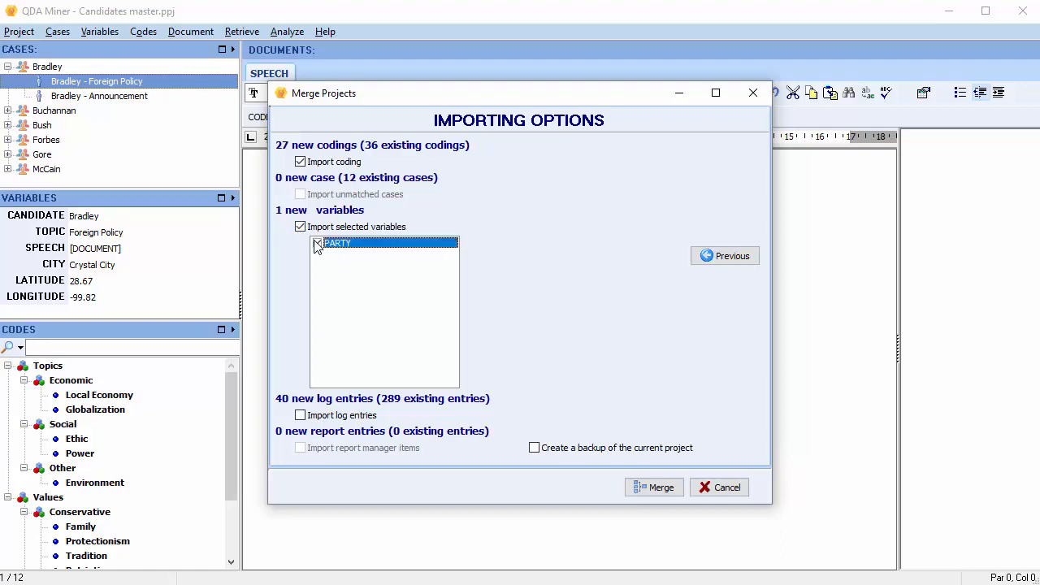
pyautogui.click(317, 244)
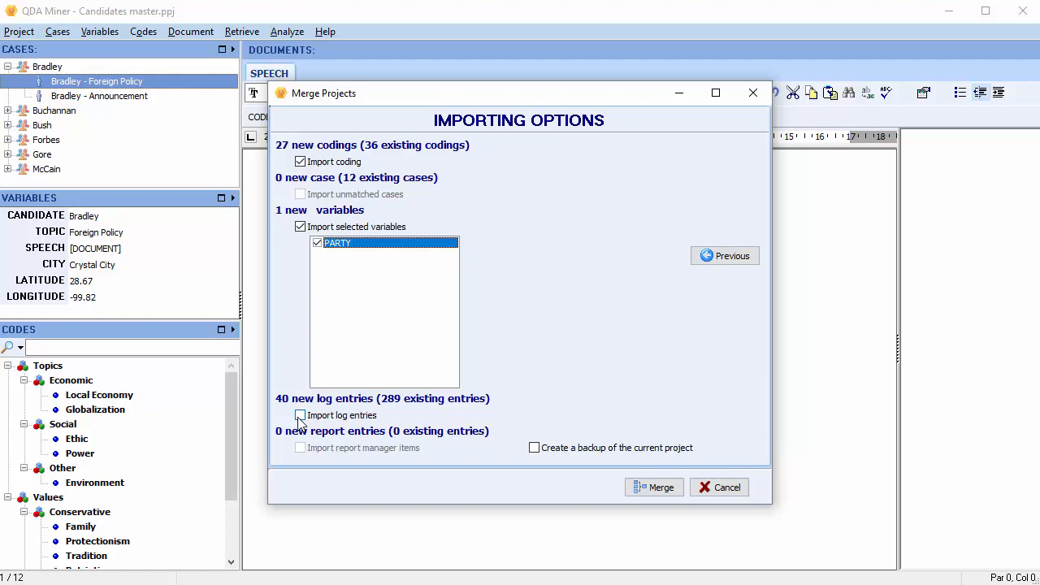
# Include log entries and enable a backup of the current project.
pyautogui.click(299, 416)
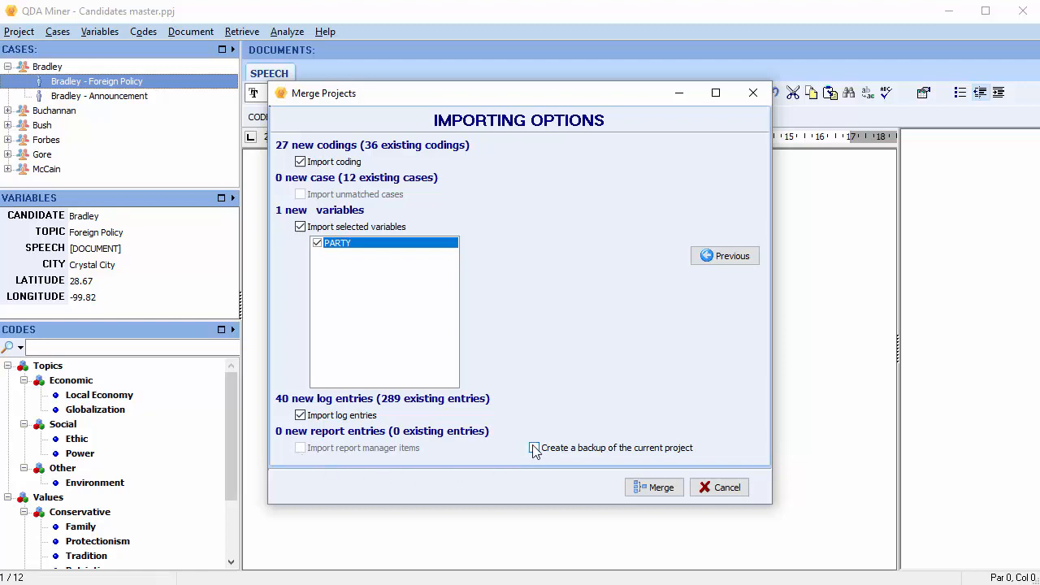
pyautogui.moveTo(533, 448)
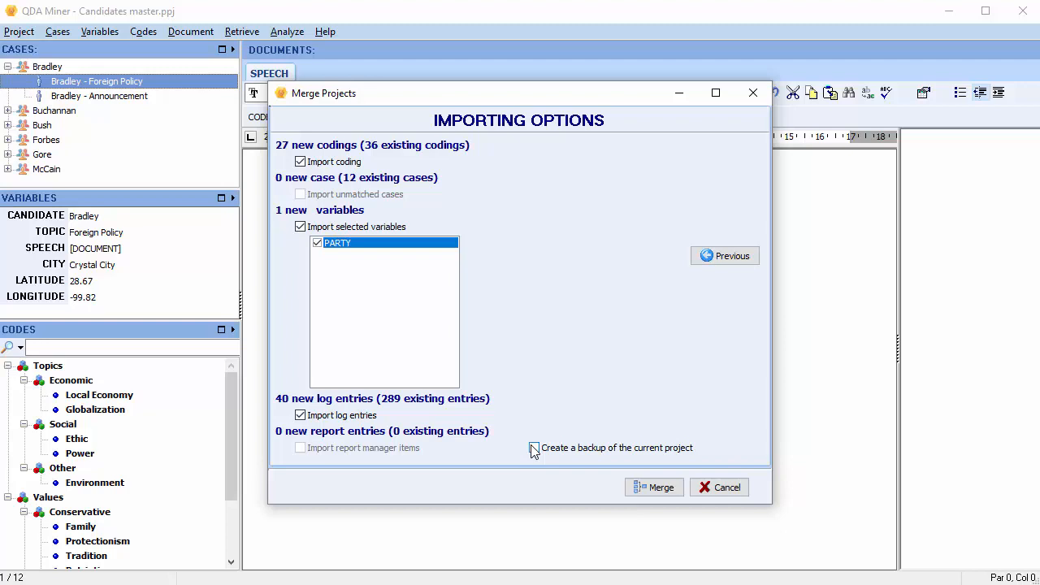
pyautogui.click(533, 448)
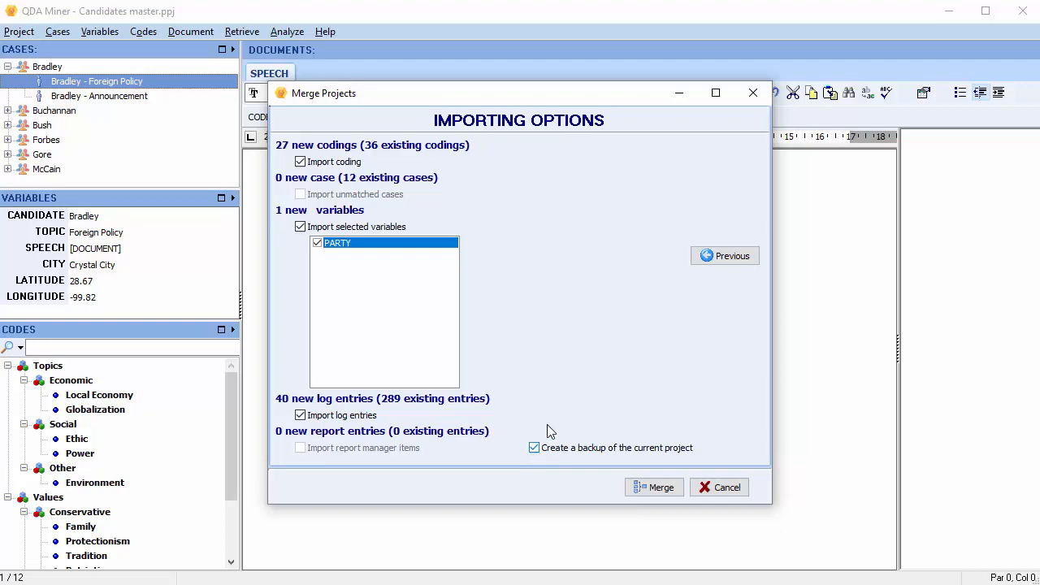
# Run the merge, saving the backup archive to the desktop first.
pyautogui.click(653, 488)
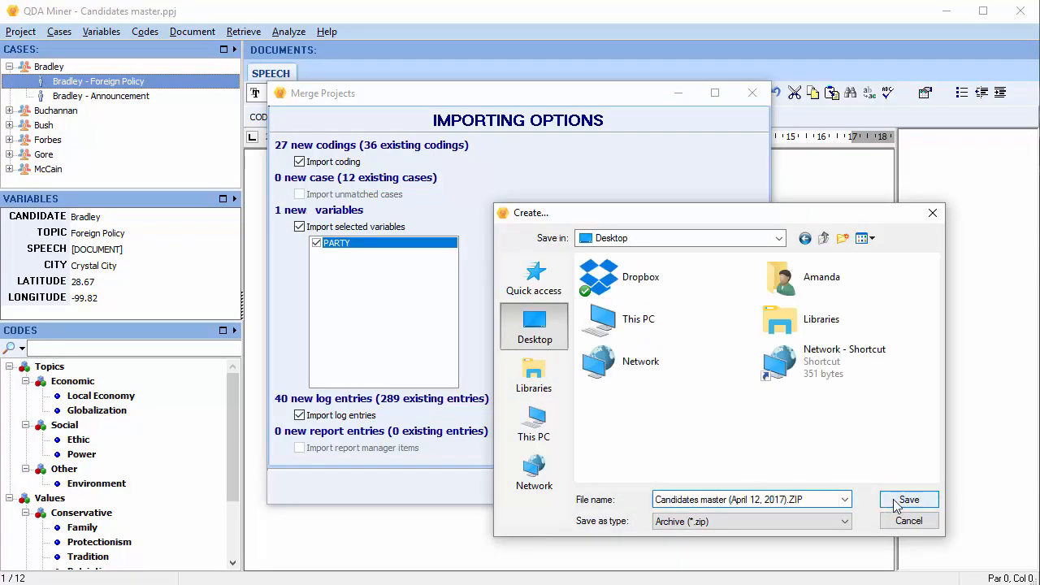
pyautogui.click(909, 499)
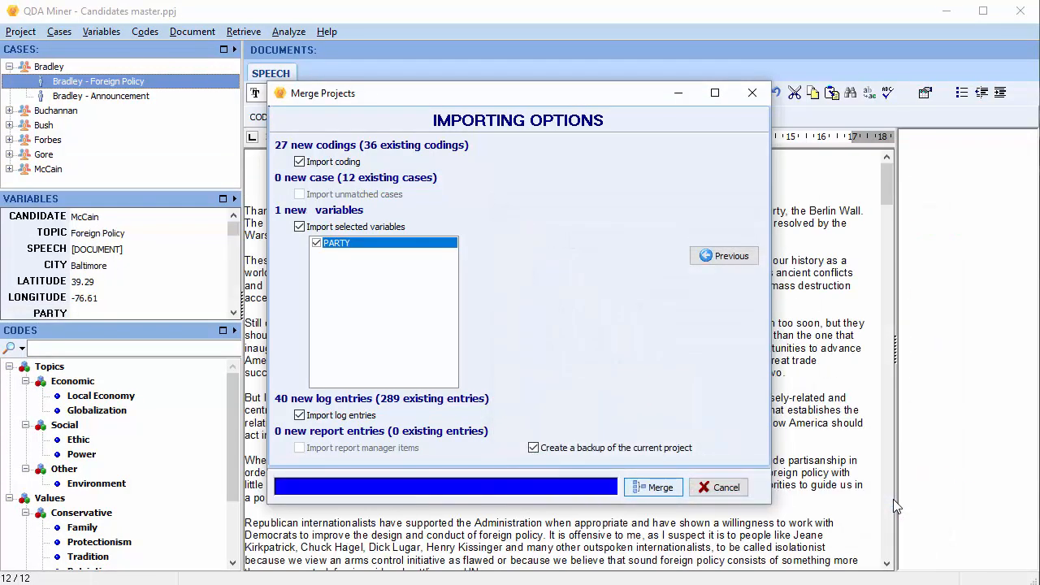
pyautogui.click(653, 487)
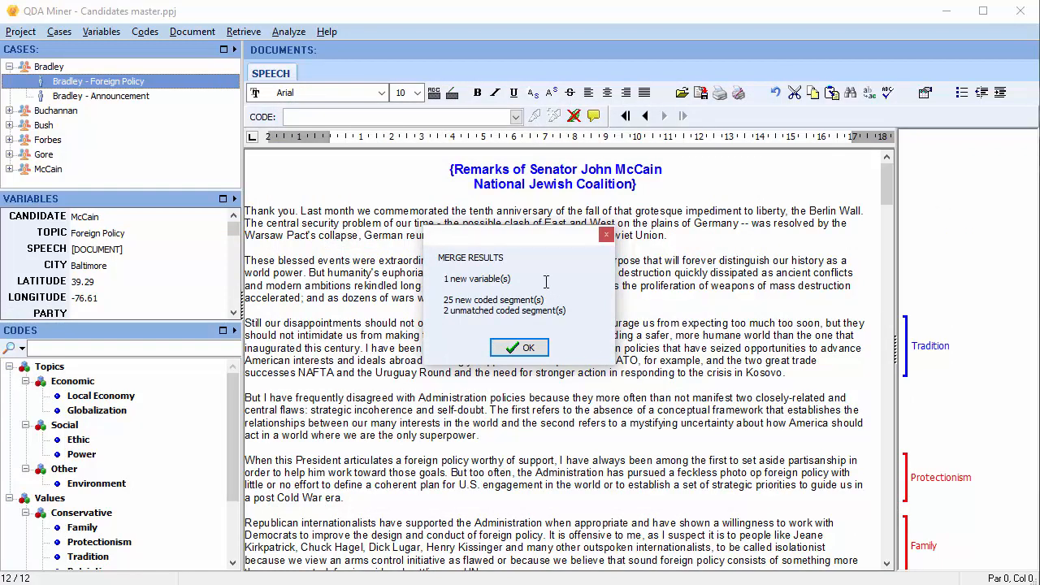
pyautogui.moveTo(560, 296)
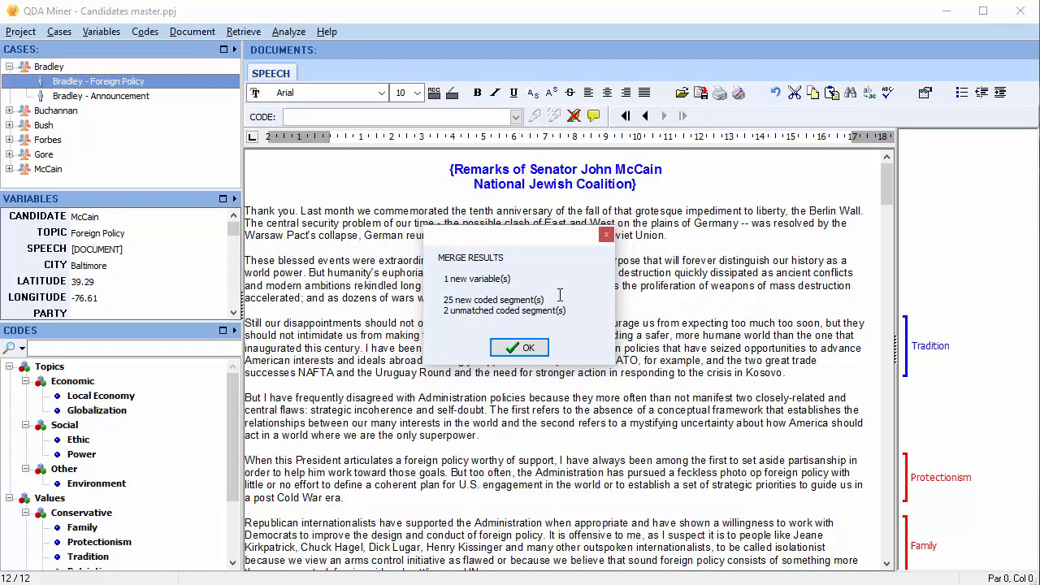
pyautogui.moveTo(581, 315)
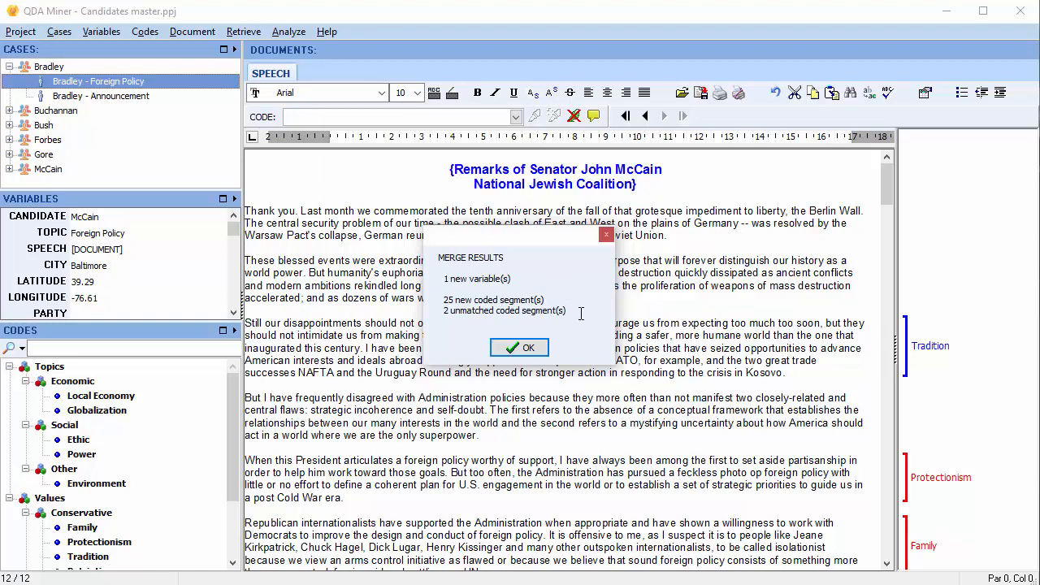
pyautogui.moveTo(577, 345)
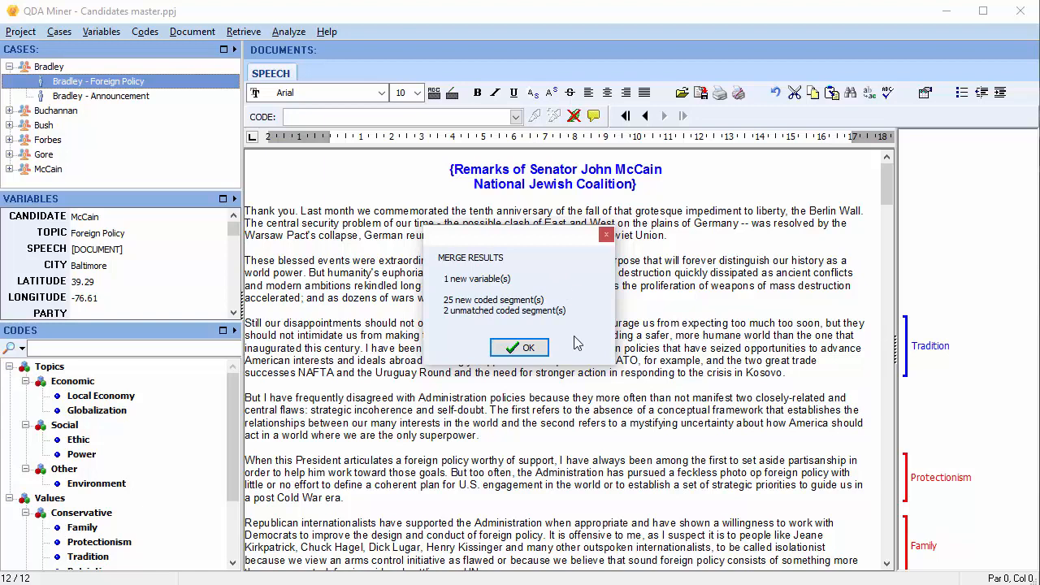
# Dismiss the Merge Results summary and view the Coding not found list.
pyautogui.click(520, 348)
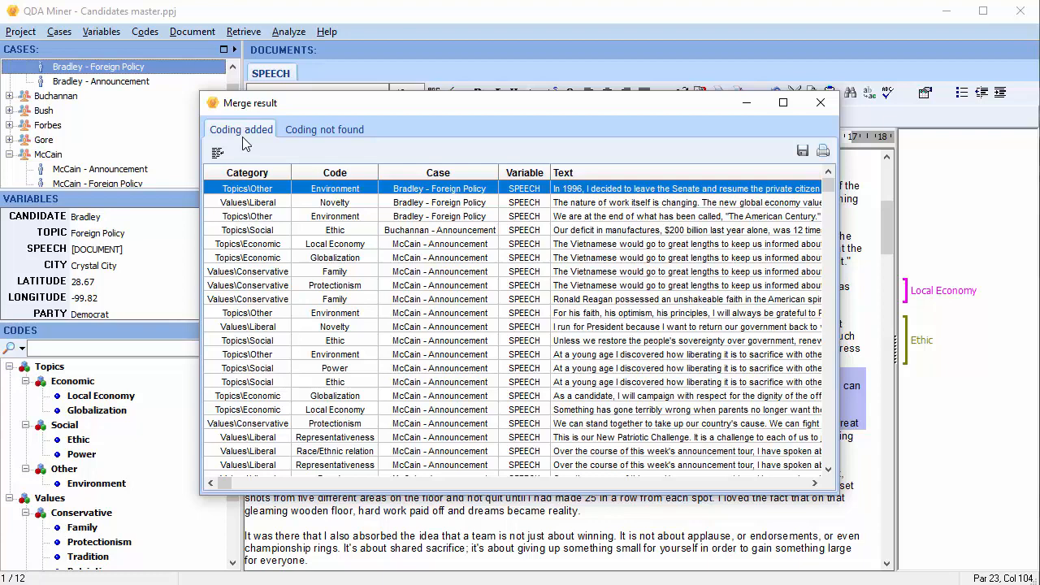
pyautogui.click(324, 130)
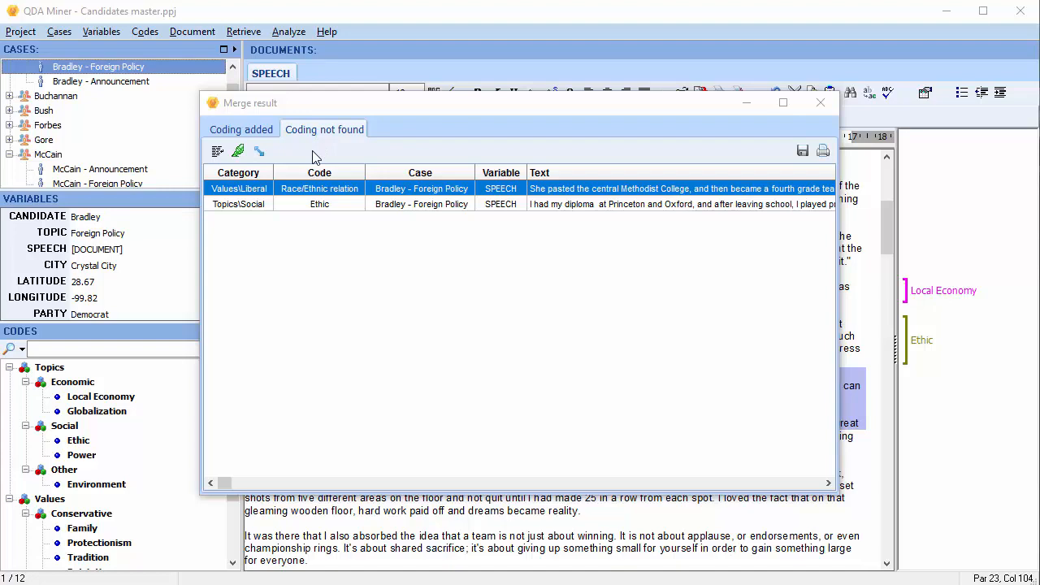
# Jump to the unmatched Topics\Social Ethic coding in Bradley's Foreign Policy speech.
pyautogui.click(318, 205)
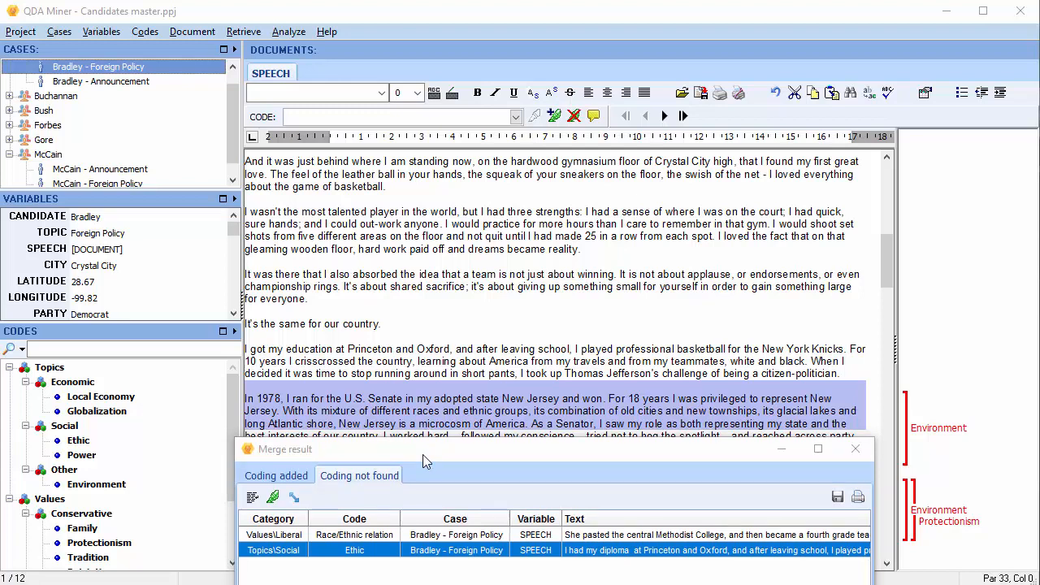
pyautogui.moveTo(293, 503)
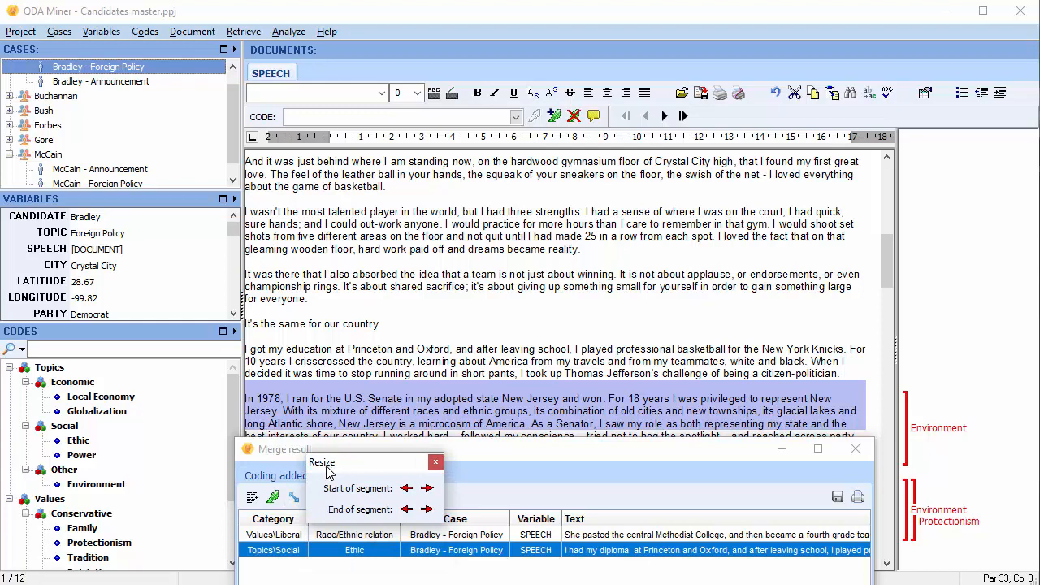
pyautogui.moveTo(331, 472)
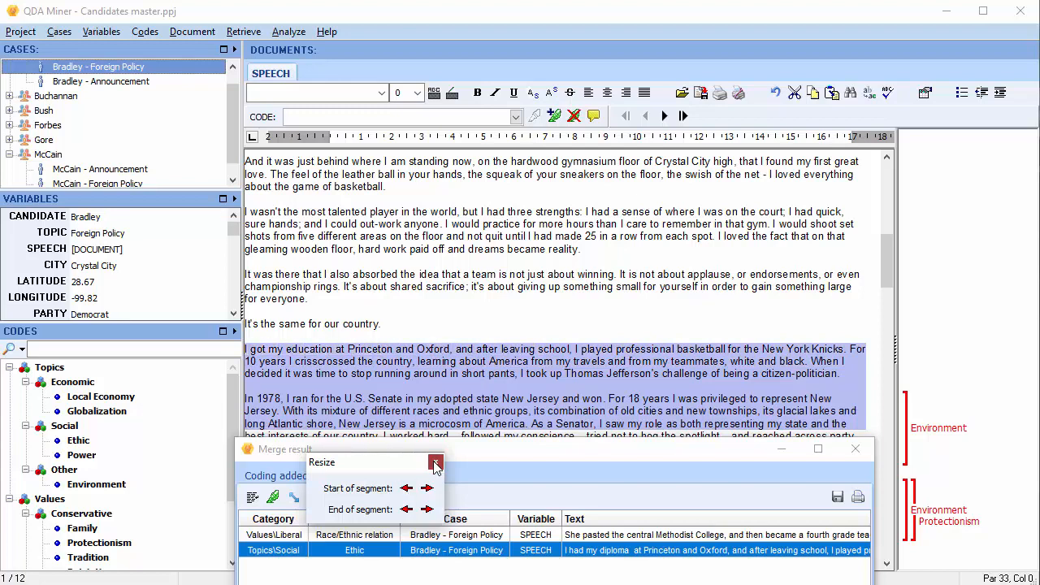
# Finish resizing the Ethic coding to start at the Princeton and Oxford paragraph and close the merge review.
pyautogui.click(359, 474)
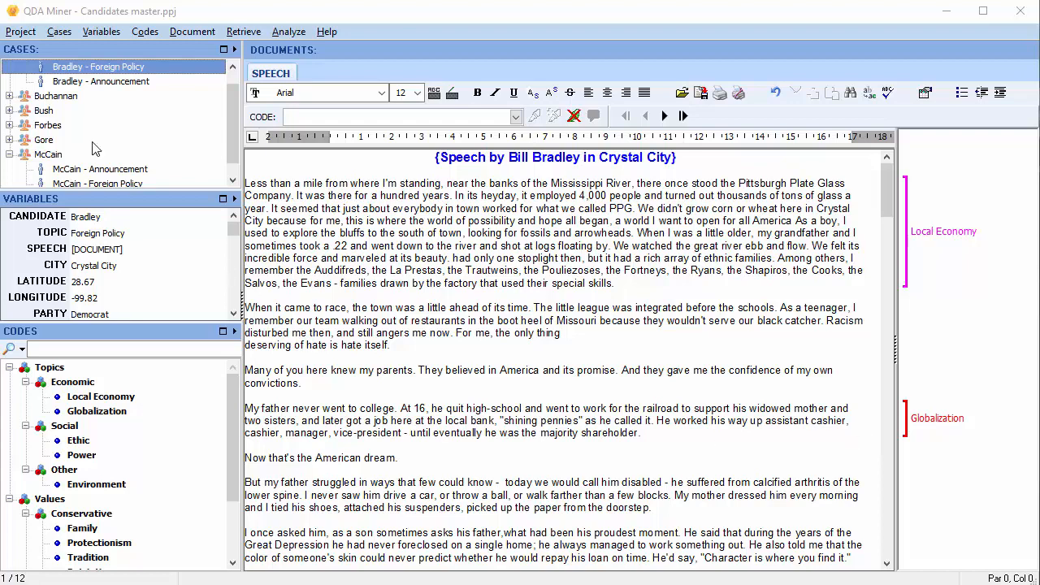
pyautogui.click(20, 30)
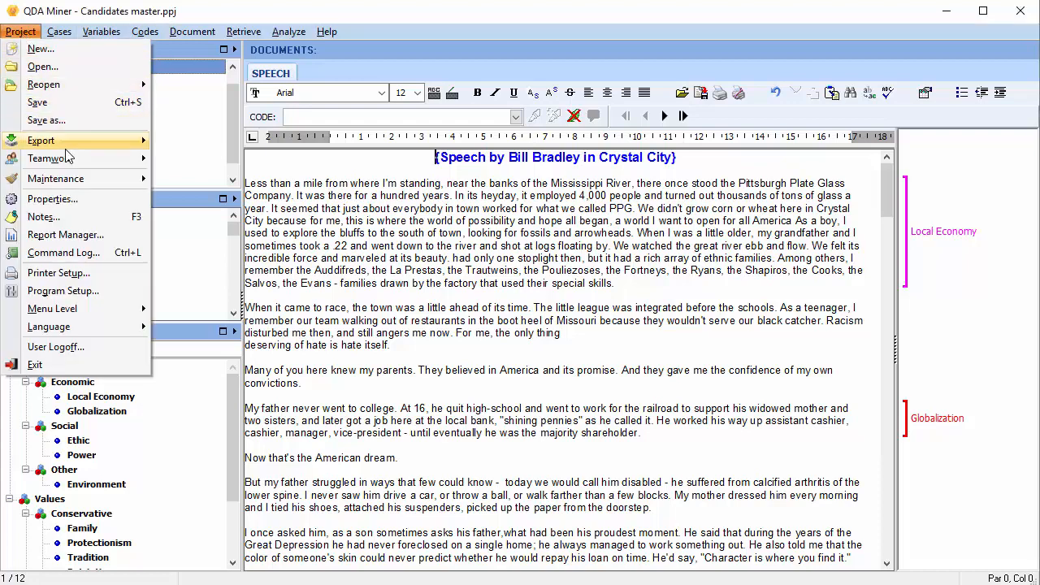